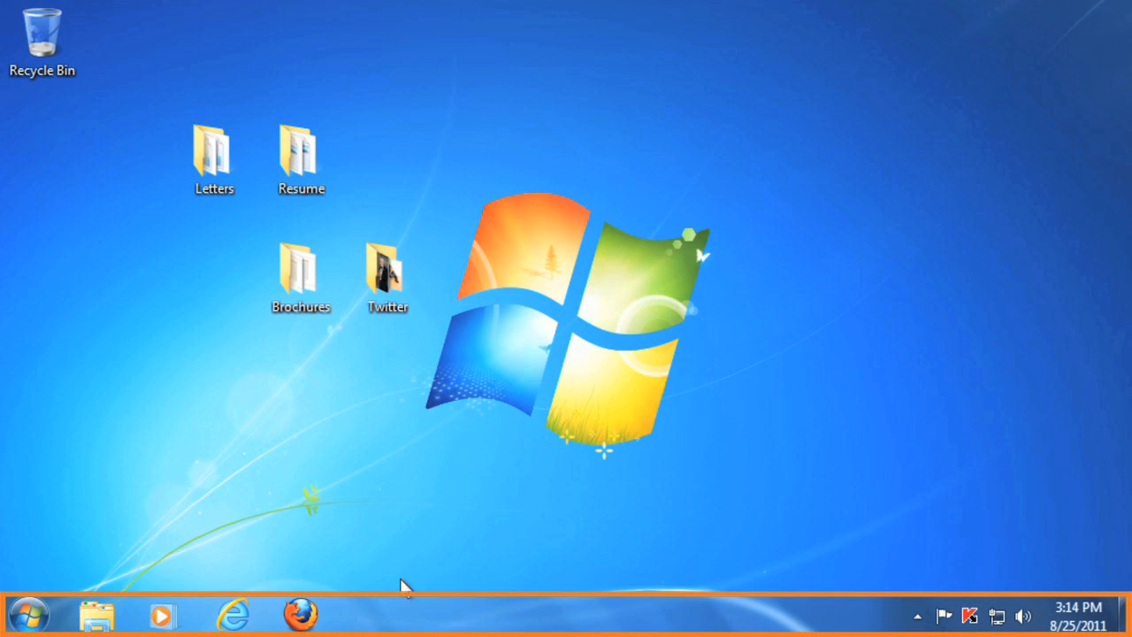
{"action": "mouse_move", "coordinate": [403, 612]}
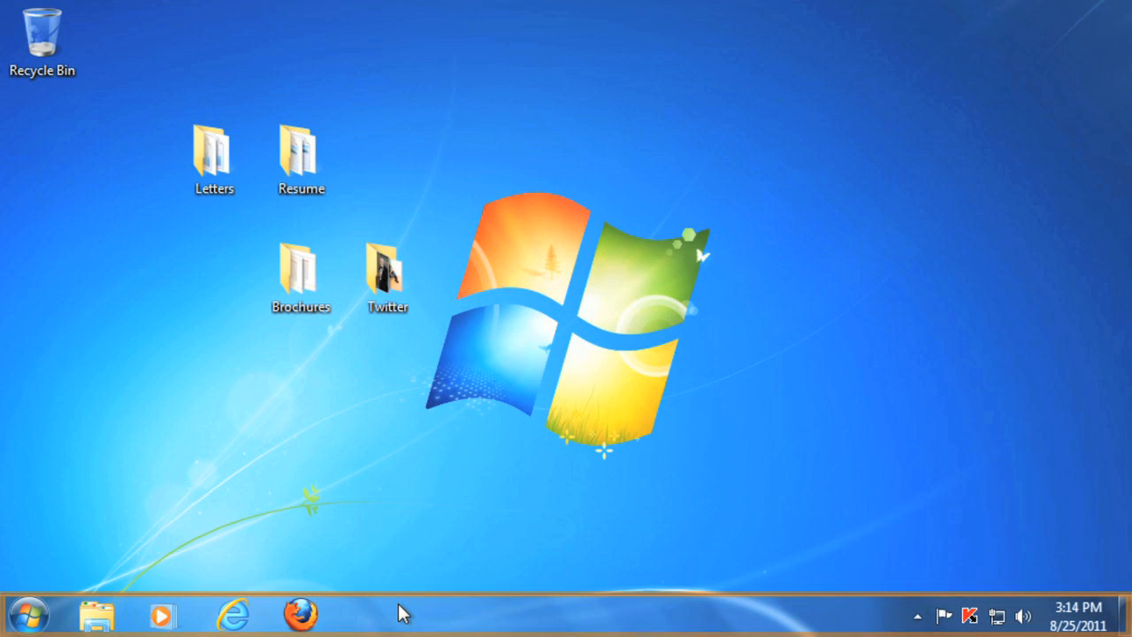
{"action": "mouse_move", "coordinate": [232, 615]}
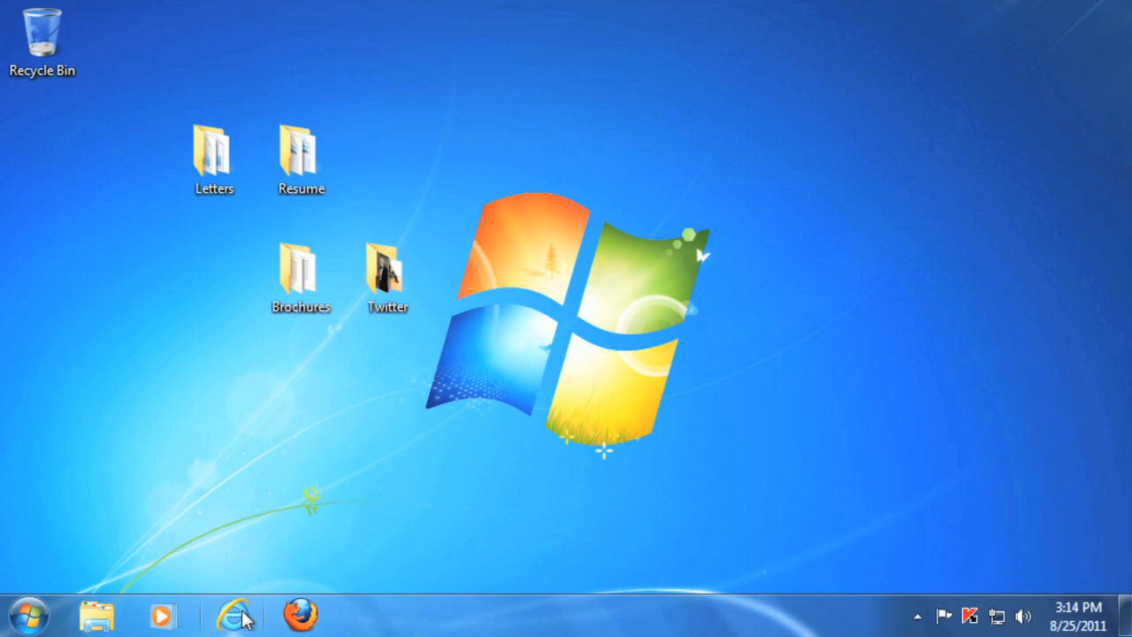
{"action": "mouse_move", "coordinate": [951, 605]}
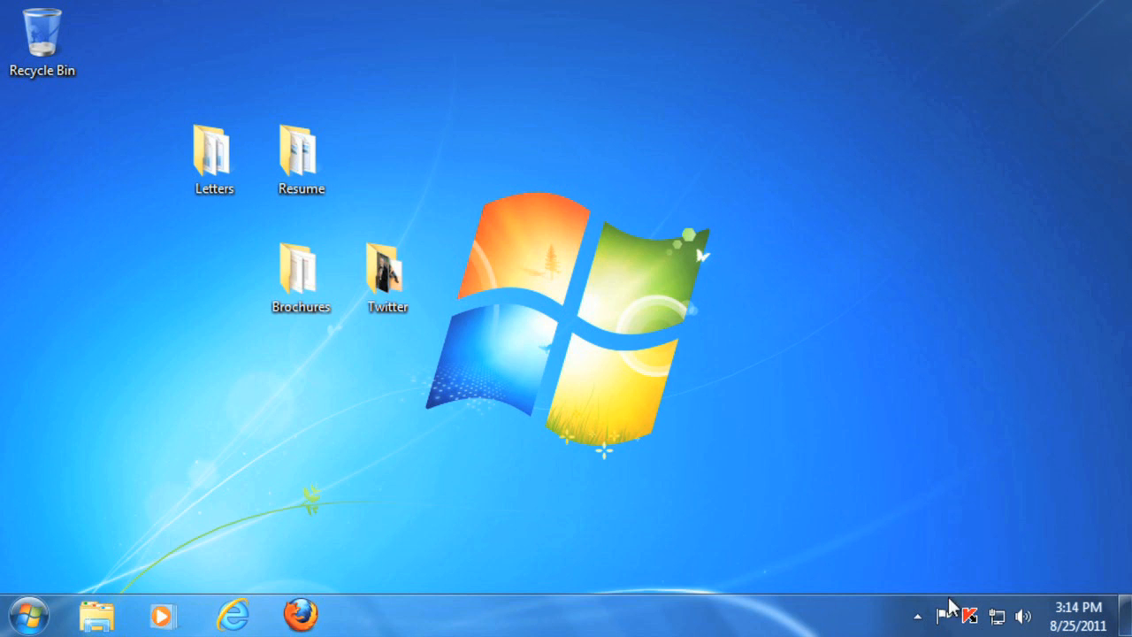
{"action": "mouse_move", "coordinate": [1022, 616]}
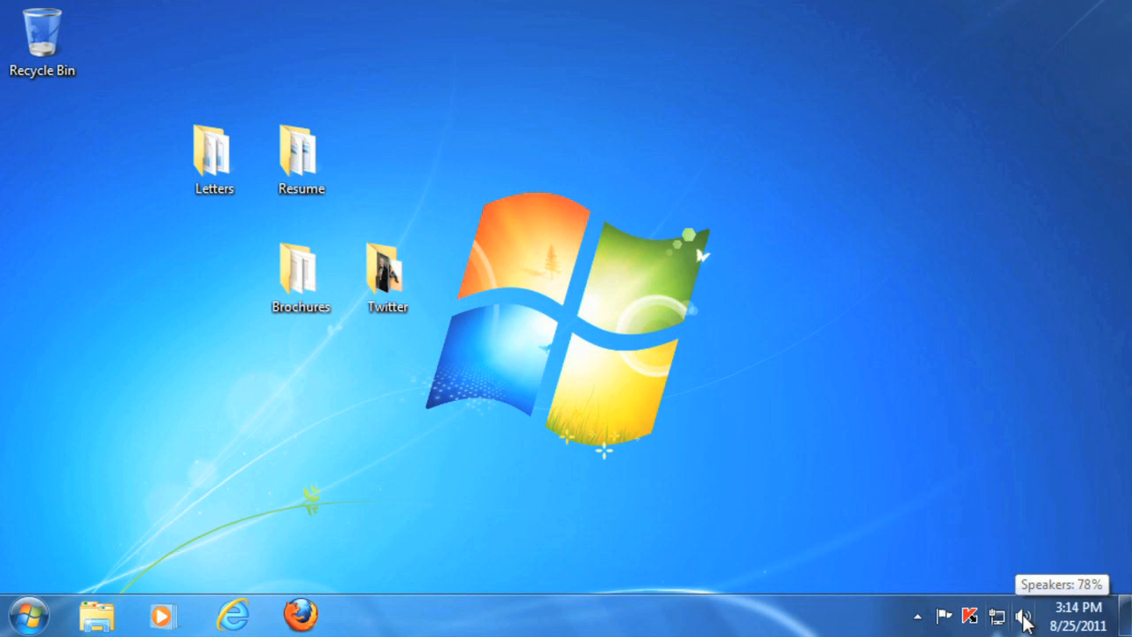
Step: Launch Microsoft Word 2010 from the Start menu to get a blank Document1
{"action": "left_click", "coordinate": [1022, 615]}
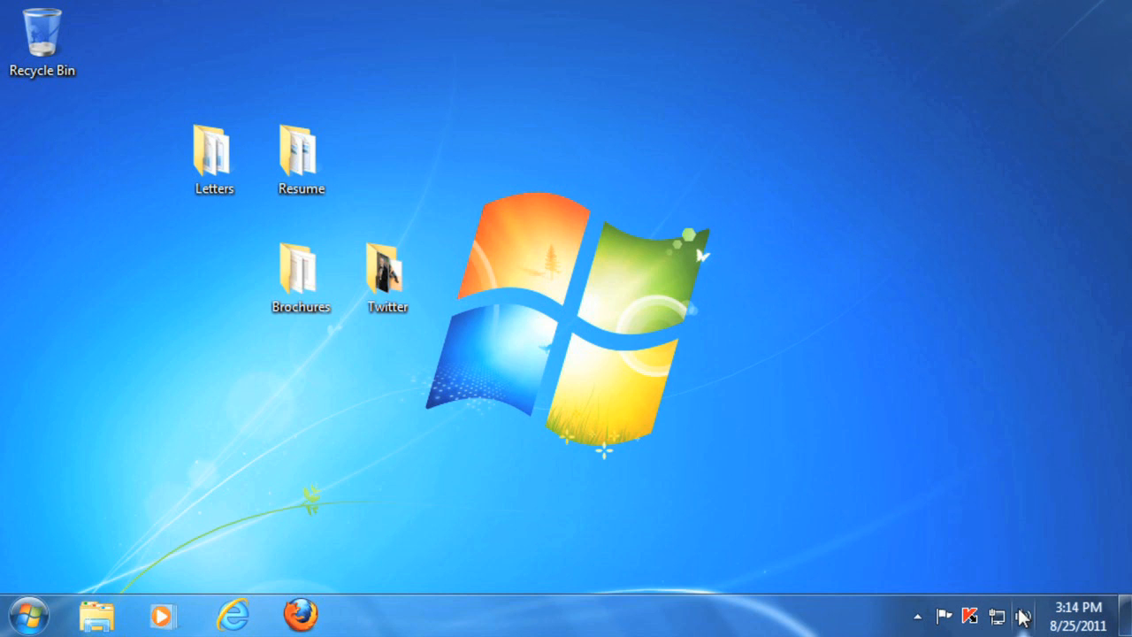
{"action": "mouse_move", "coordinate": [57, 601]}
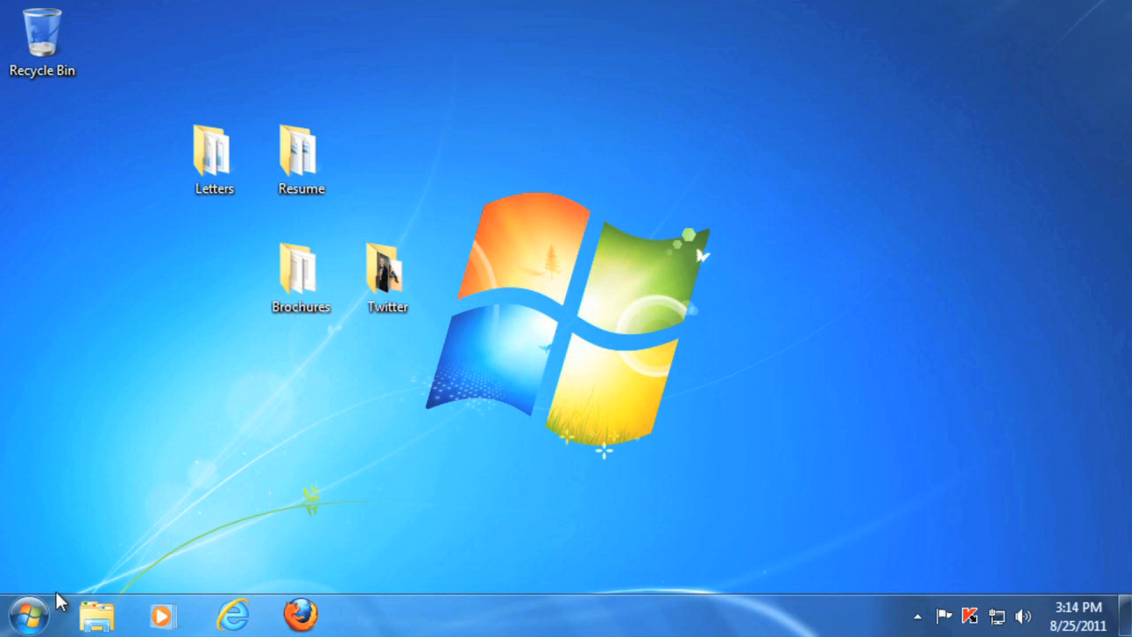
{"action": "mouse_move", "coordinate": [29, 616]}
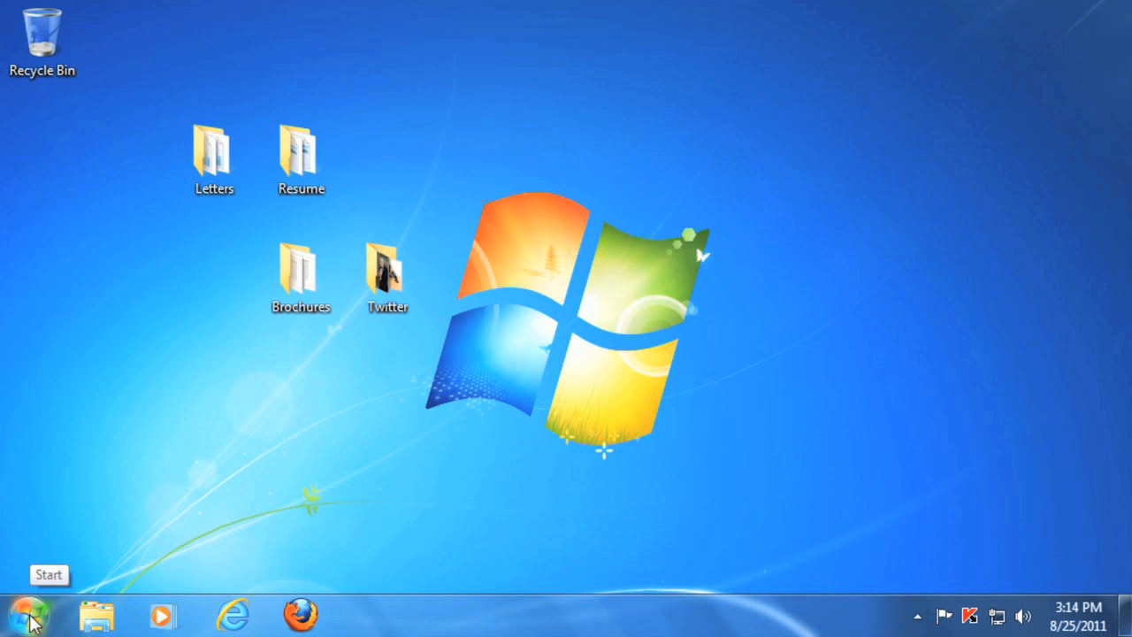
{"action": "left_click", "coordinate": [22, 612]}
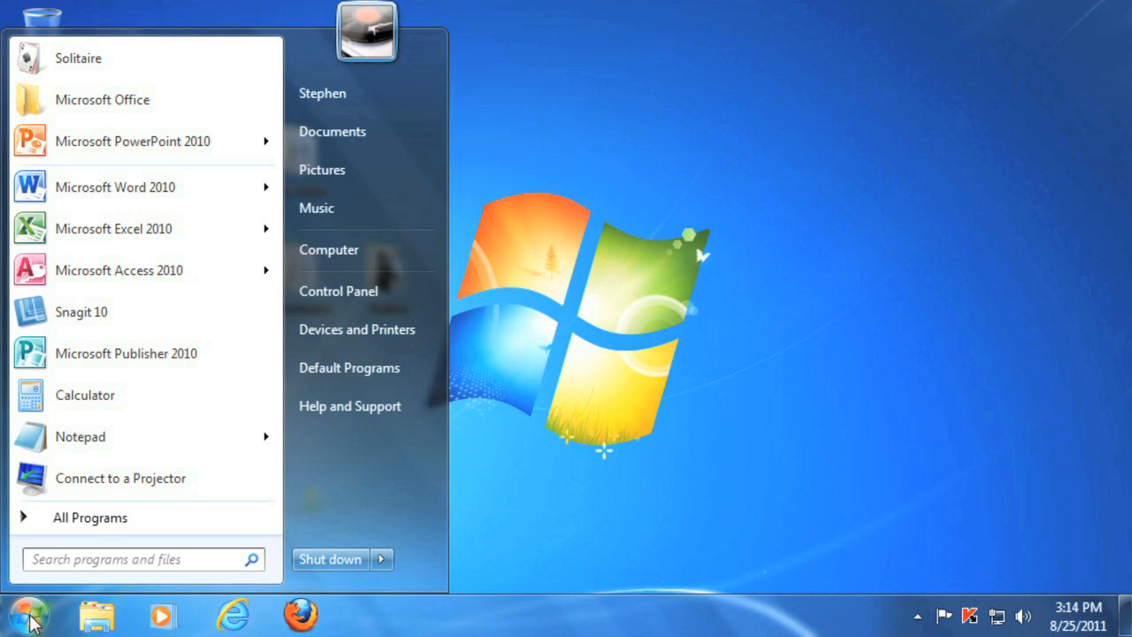
{"action": "mouse_move", "coordinate": [113, 188]}
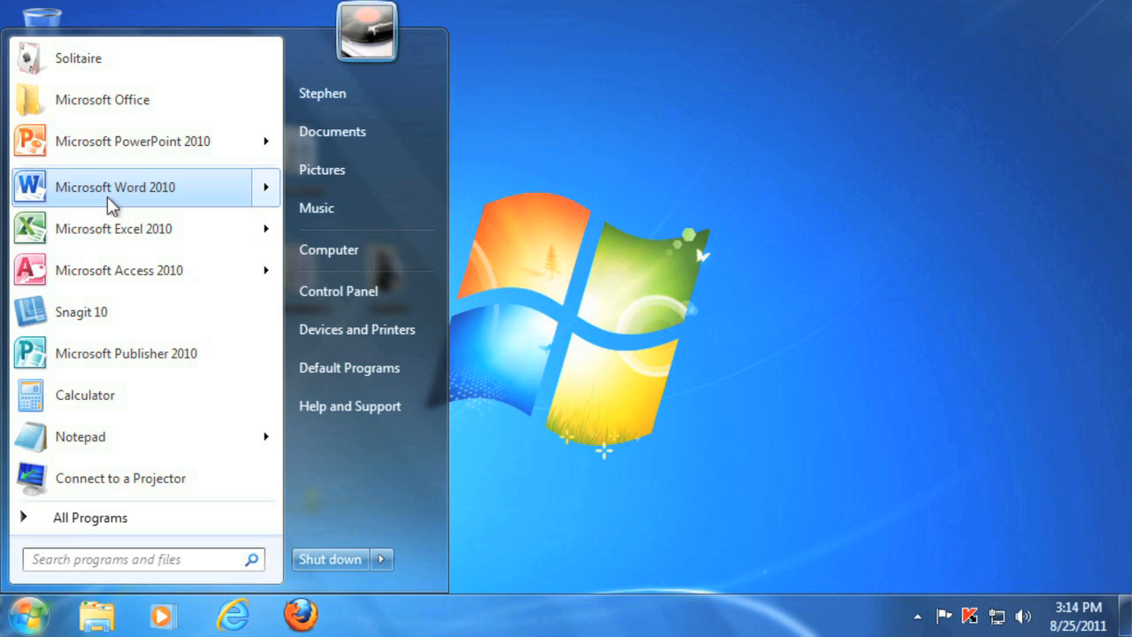
{"action": "left_click", "coordinate": [113, 188]}
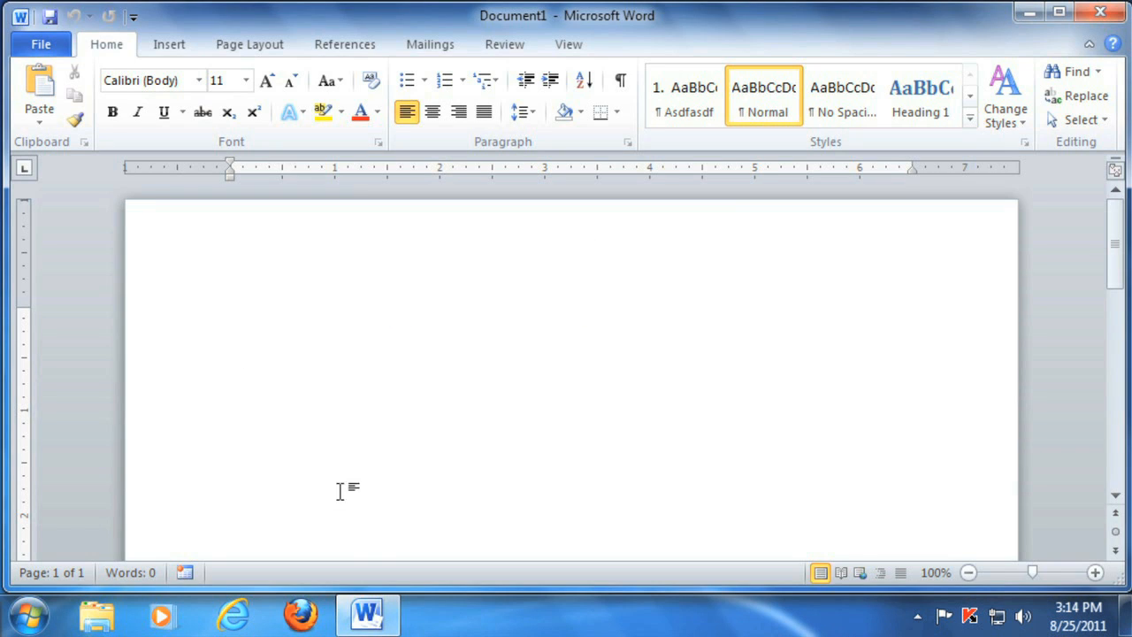
{"action": "mouse_move", "coordinate": [366, 613]}
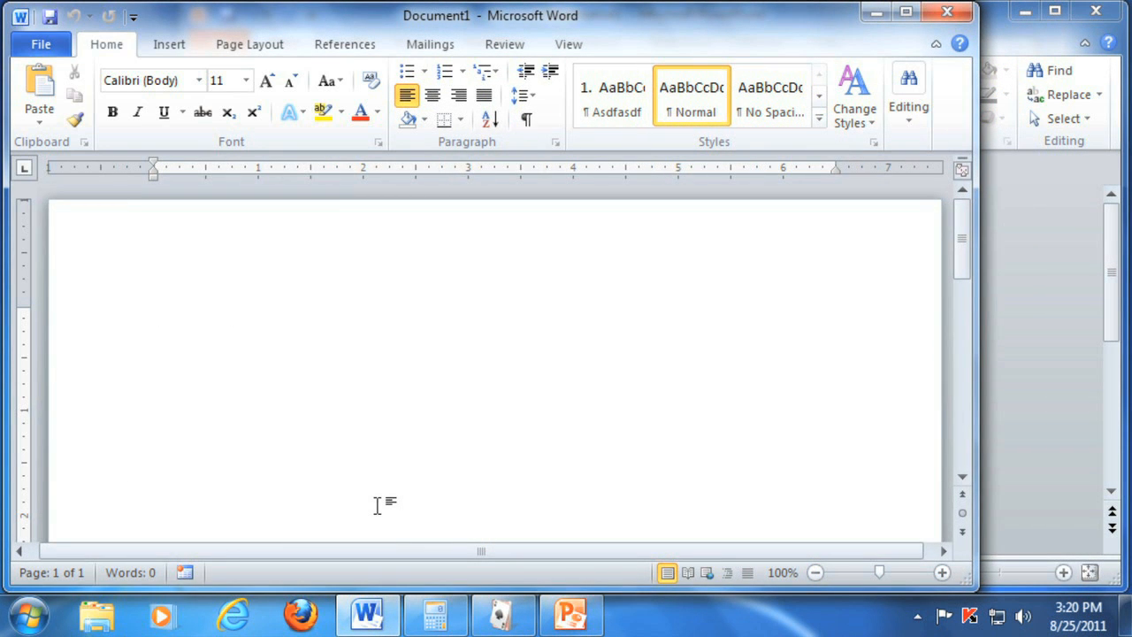
Step: Switch between Calculator, Solitaire and PowerPoint using their taskbar buttons
{"action": "left_click", "coordinate": [433, 612]}
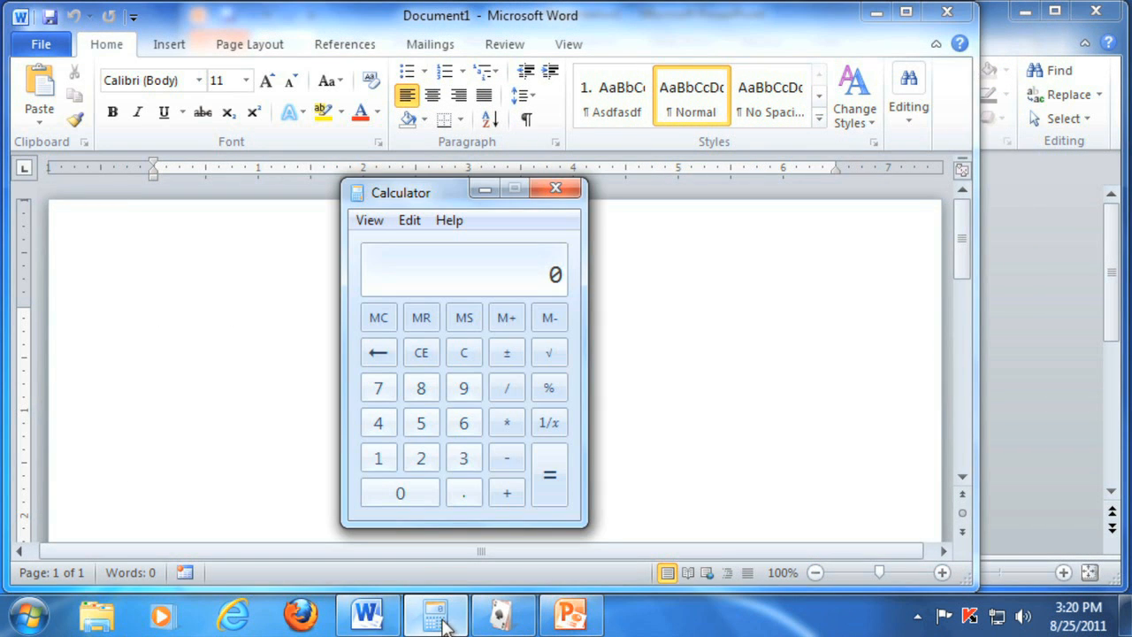
{"action": "left_click", "coordinate": [502, 613]}
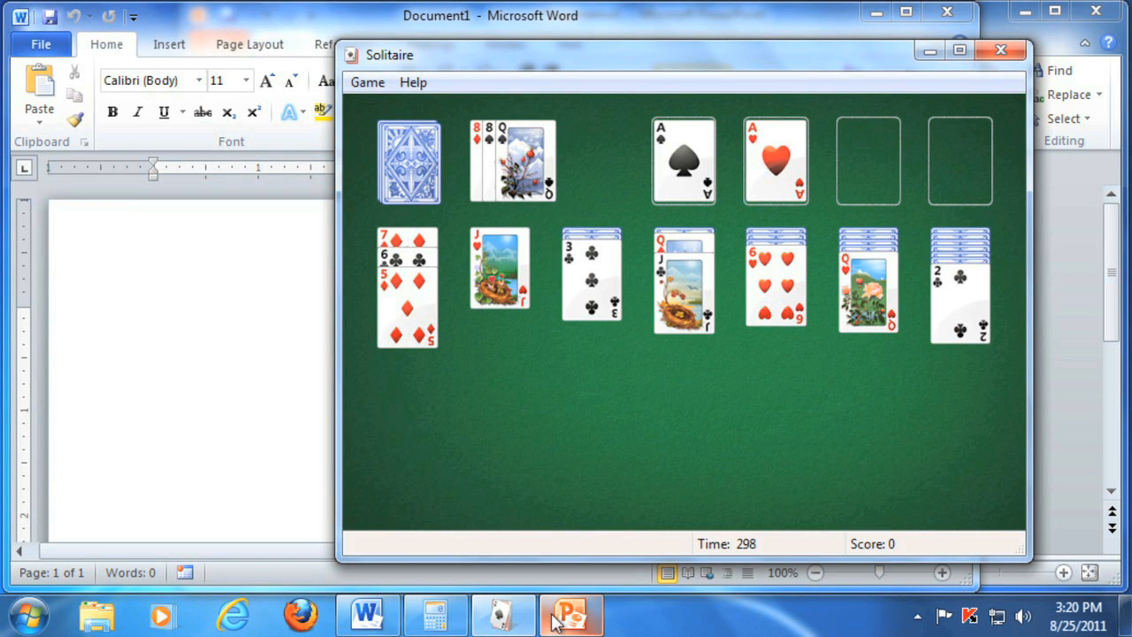
{"action": "left_click", "coordinate": [570, 612]}
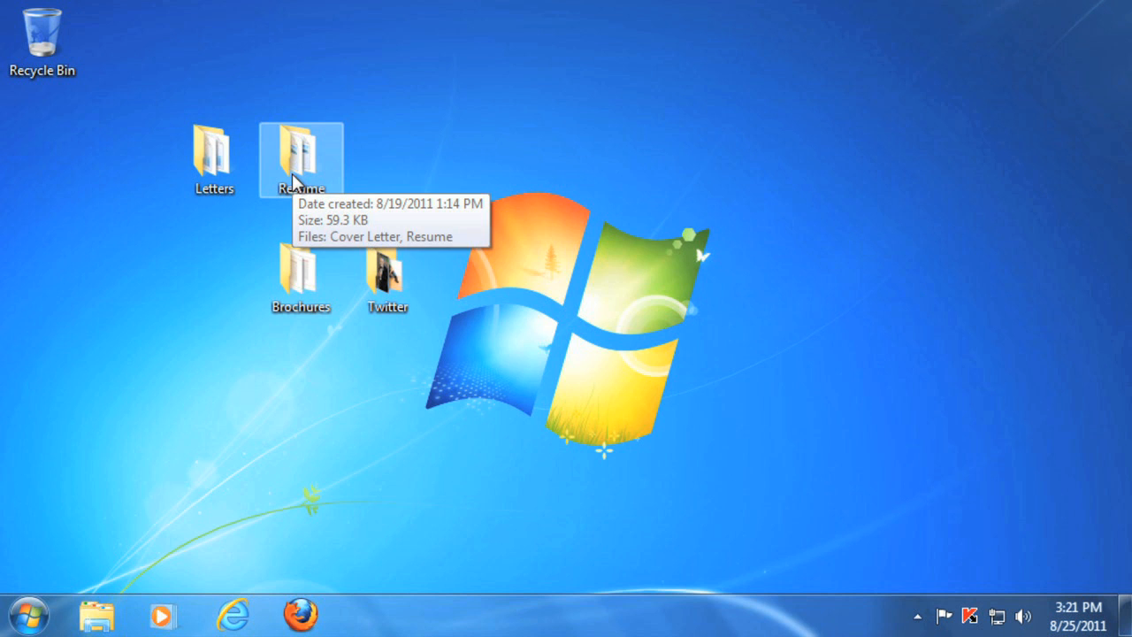
Step: Open the Resume folder on the desktop in Windows Explorer
{"action": "double_click", "coordinate": [300, 159]}
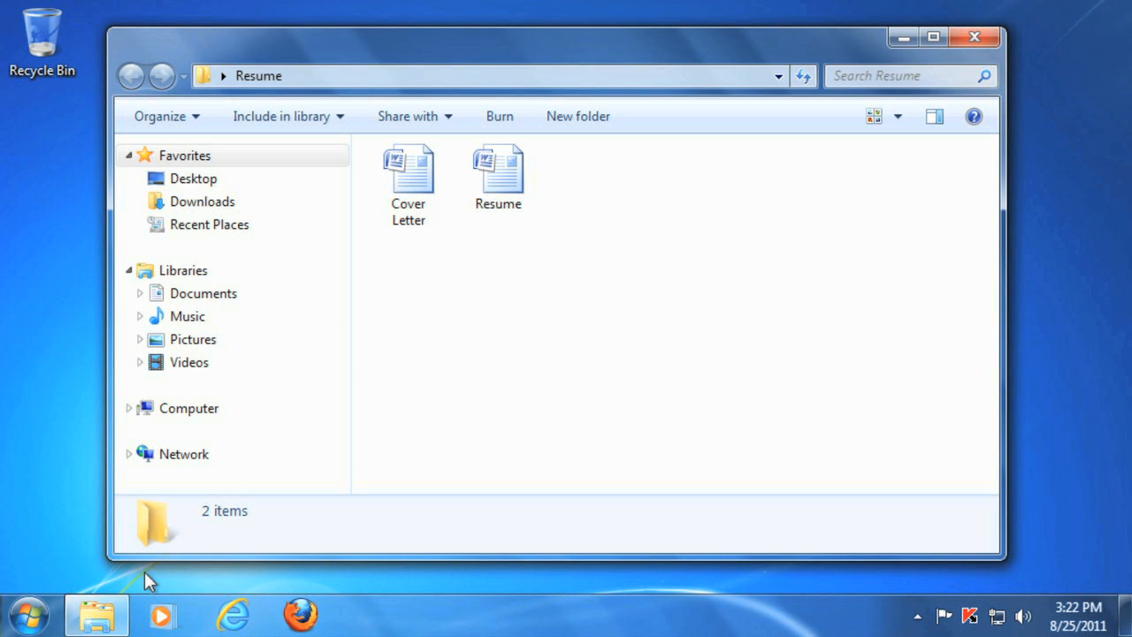
{"action": "mouse_move", "coordinate": [97, 616]}
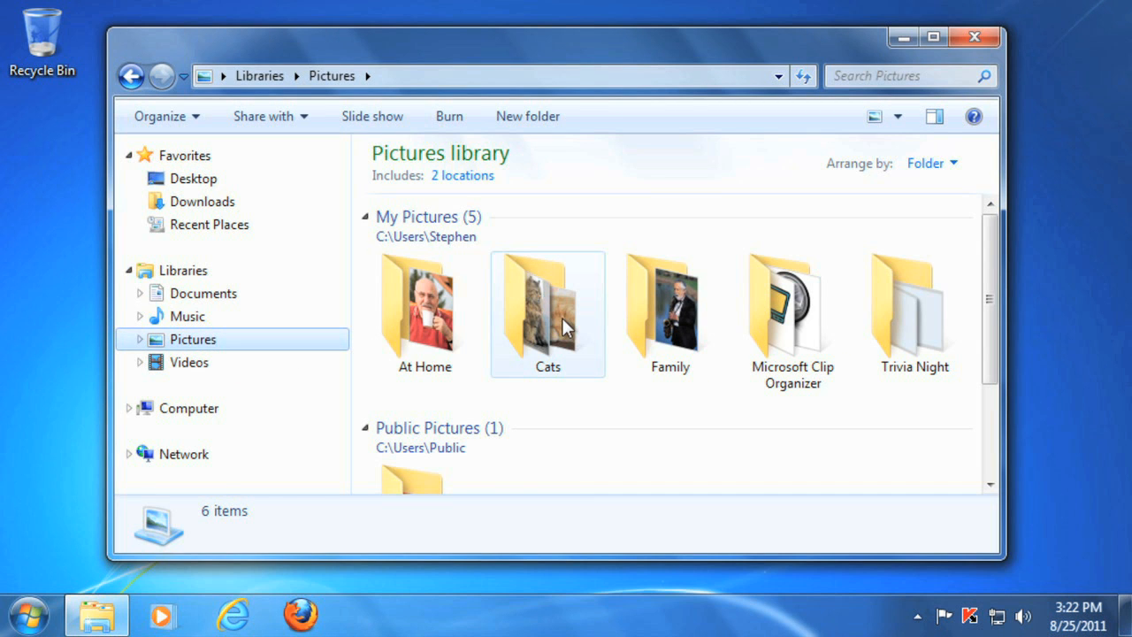
Step: Open the Cats folder in the Pictures library, showing its eight cat photos
{"action": "double_click", "coordinate": [548, 304]}
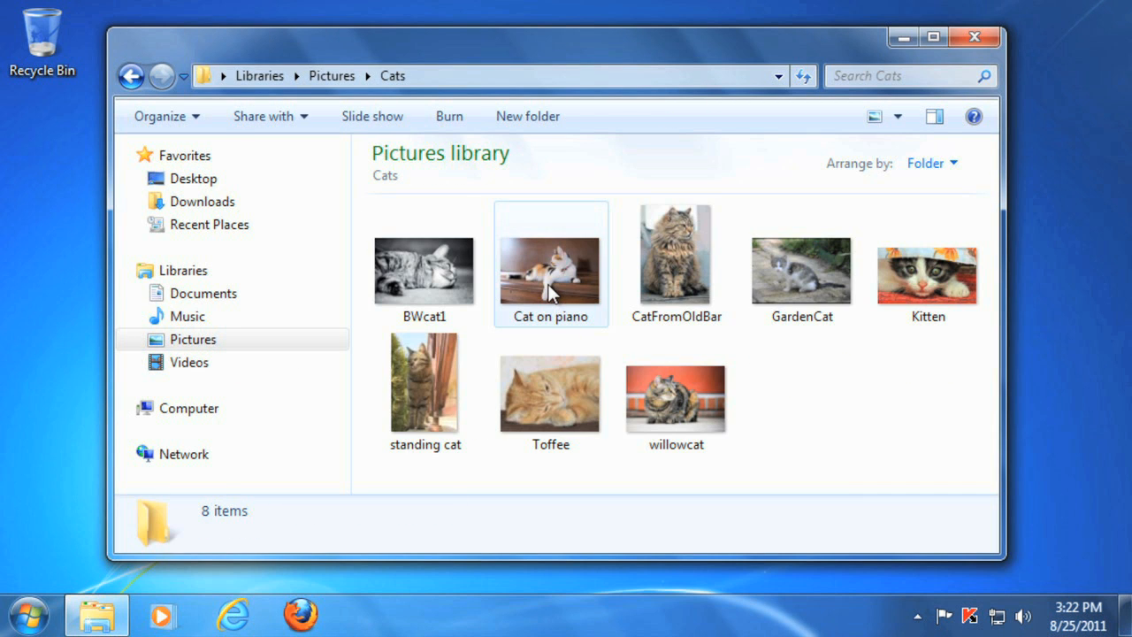
{"action": "double_click", "coordinate": [550, 265]}
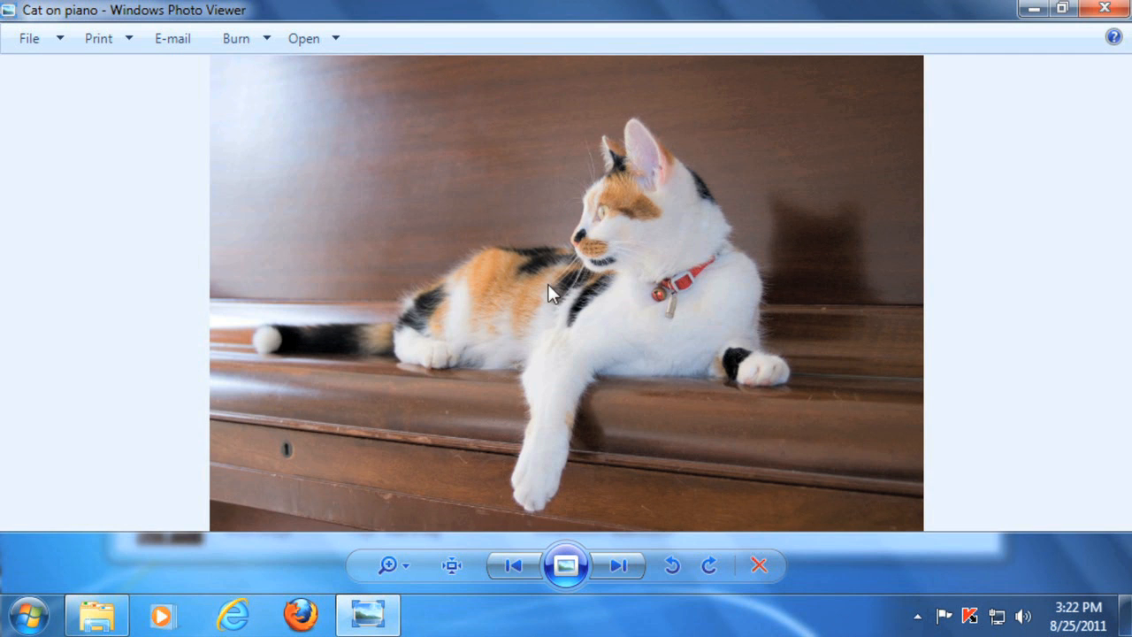
{"action": "mouse_move", "coordinate": [1071, 67]}
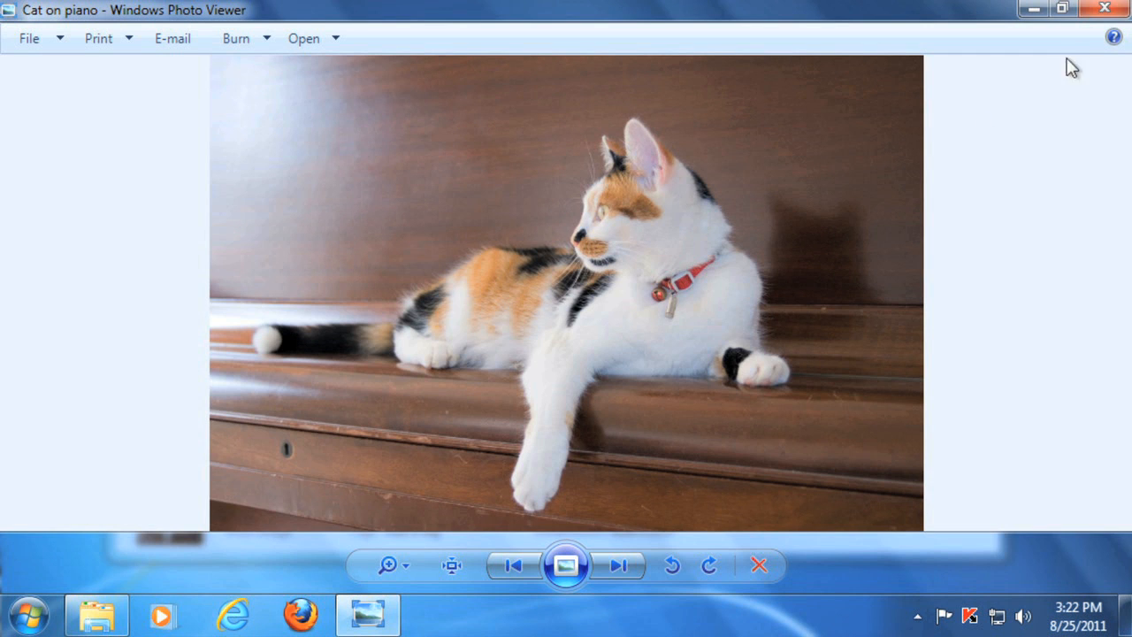
{"action": "left_click", "coordinate": [1104, 7]}
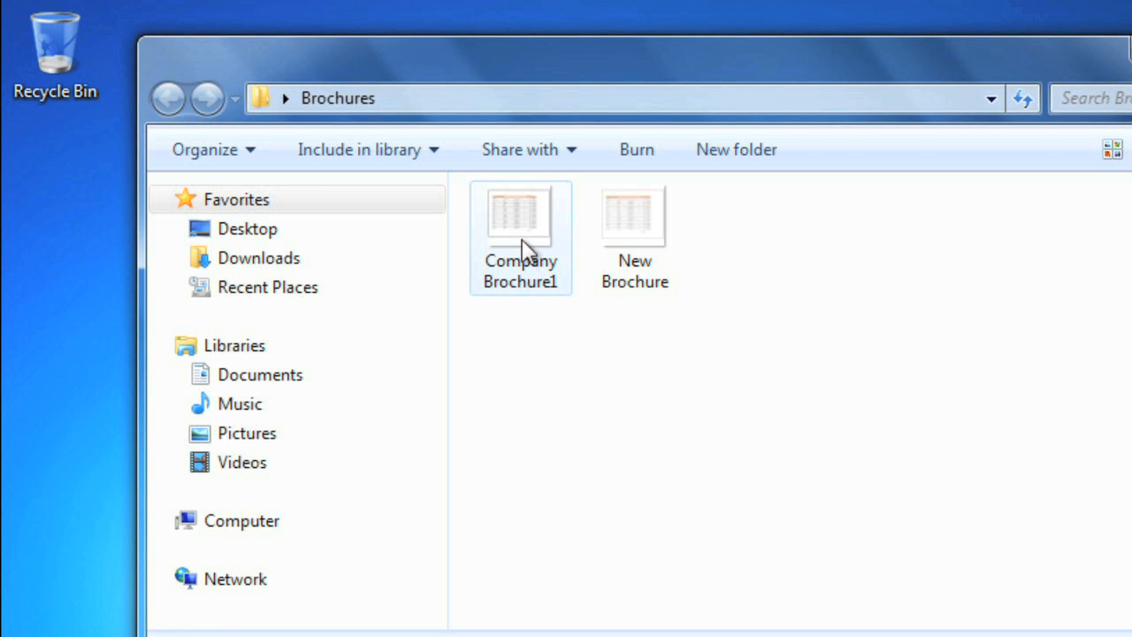
Step: Delete Company Brochure1 from the Brochures folder, sending it to the Recycle Bin
{"action": "key", "text": "Delete"}
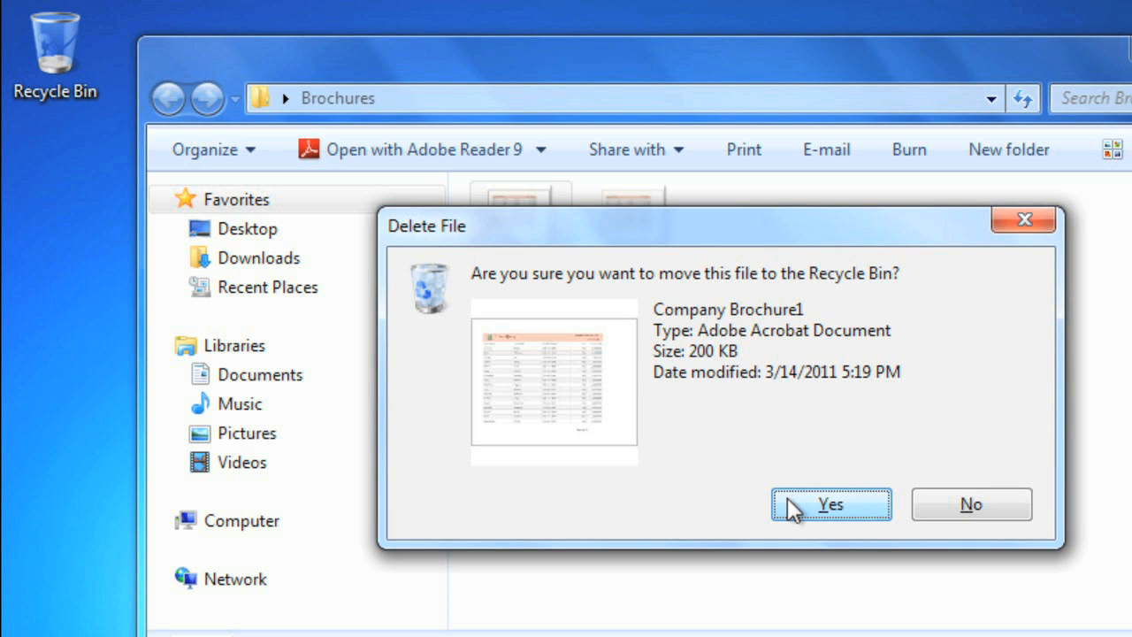
{"action": "left_click", "coordinate": [830, 504]}
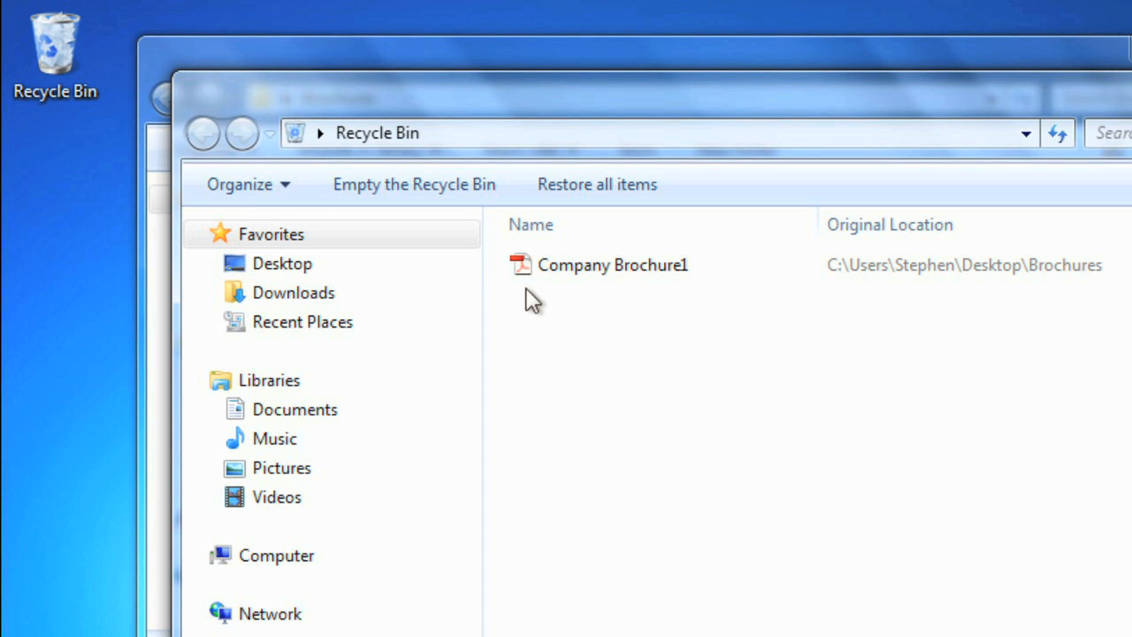
{"action": "mouse_move", "coordinate": [414, 184]}
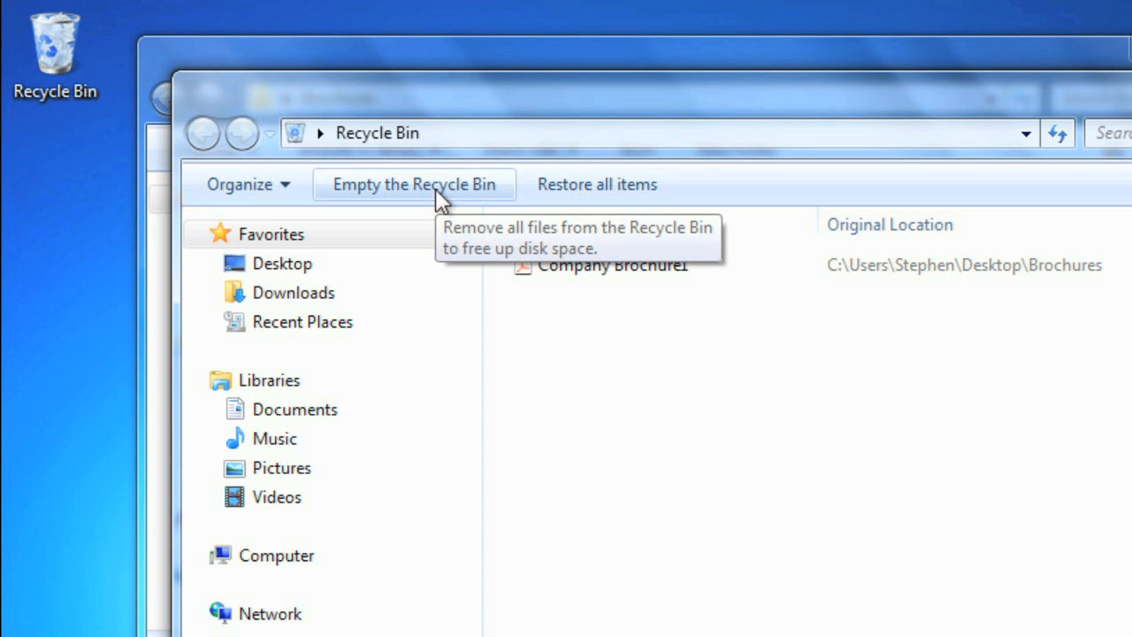
Step: Empty the Recycle Bin, permanently deleting Company Brochure1
{"action": "left_click", "coordinate": [414, 184]}
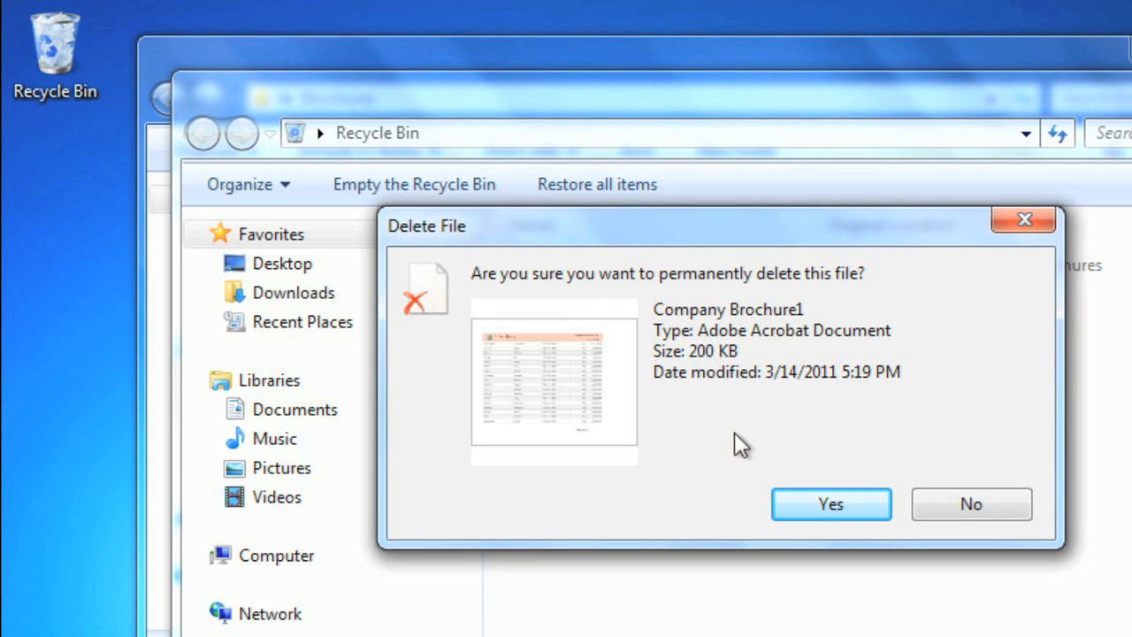
{"action": "left_click", "coordinate": [831, 504]}
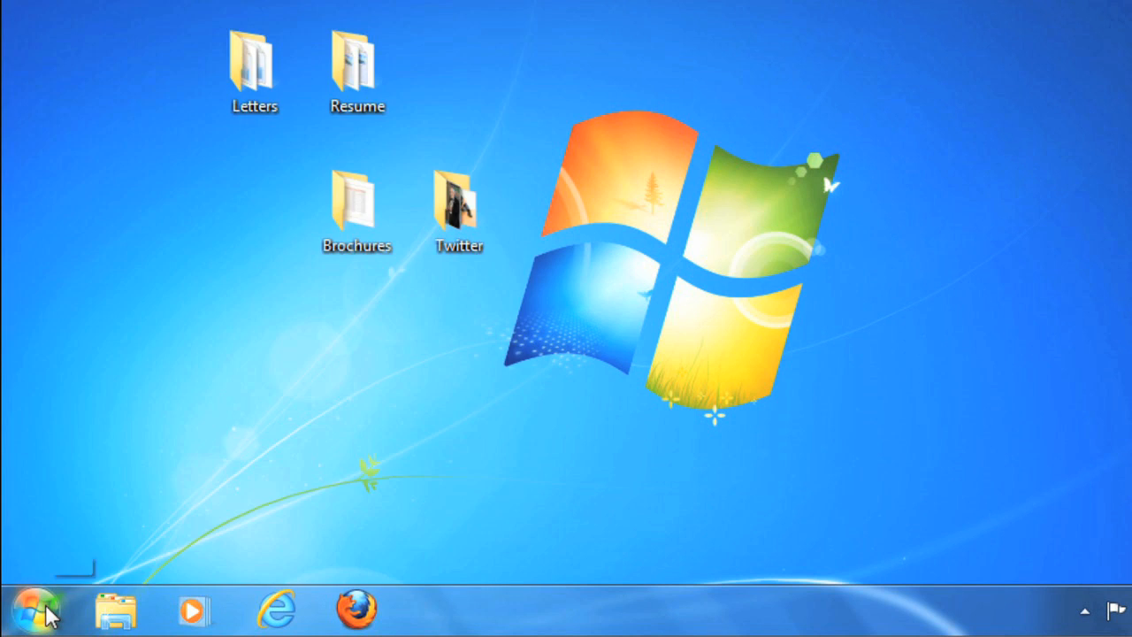
Step: Bring up the Start menu with its programs, folders and shutdown options
{"action": "left_click", "coordinate": [25, 610]}
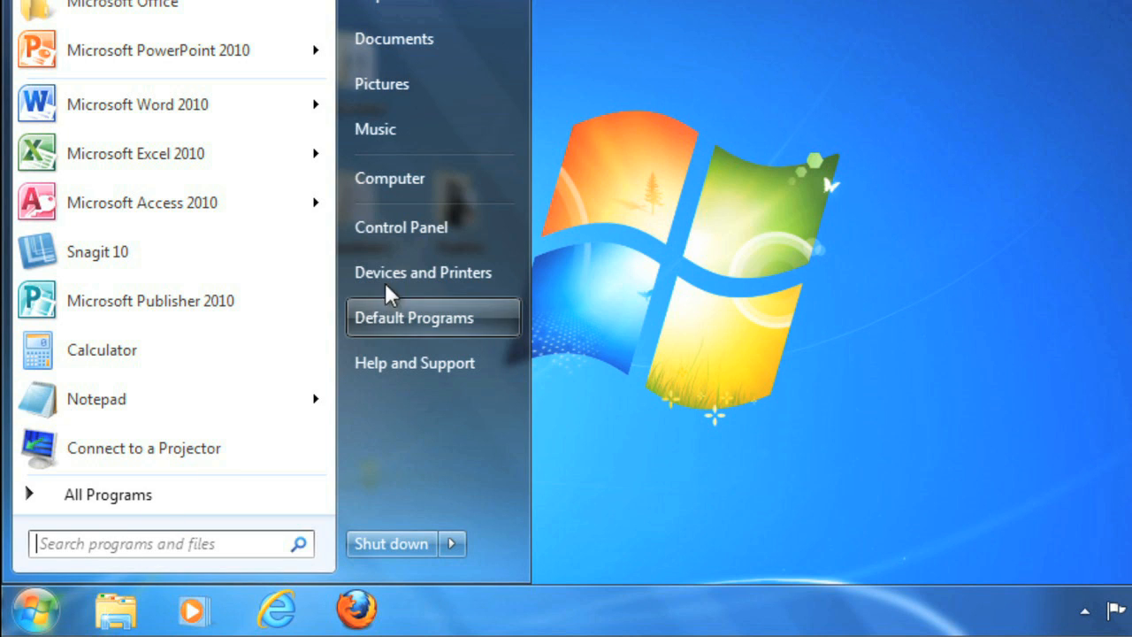
{"action": "mouse_move", "coordinate": [416, 239]}
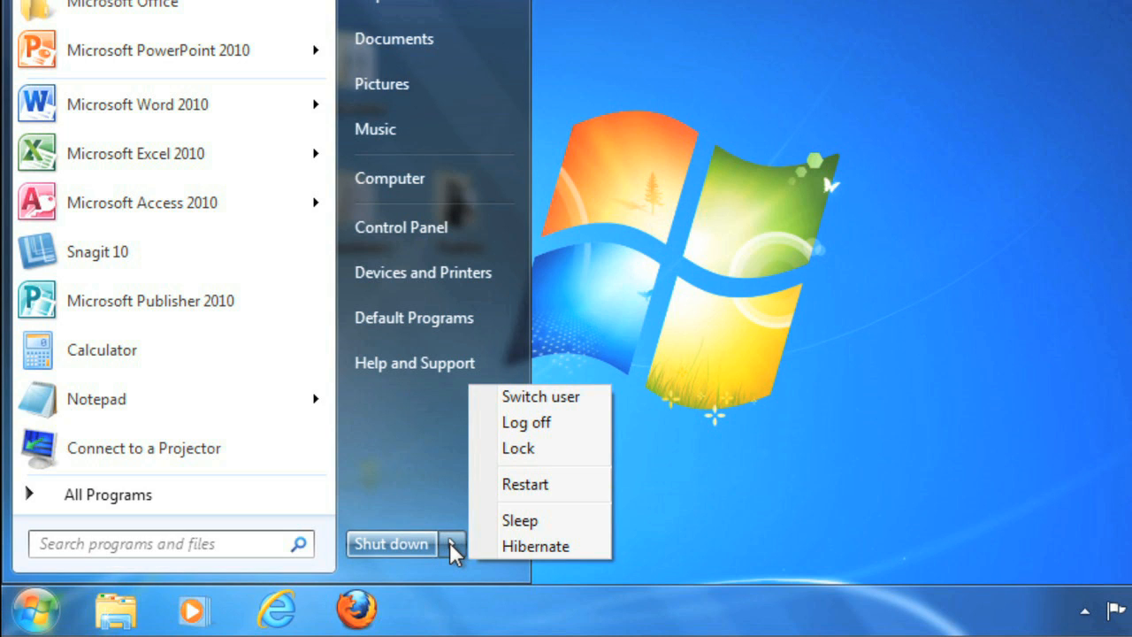
{"action": "mouse_move", "coordinate": [527, 421]}
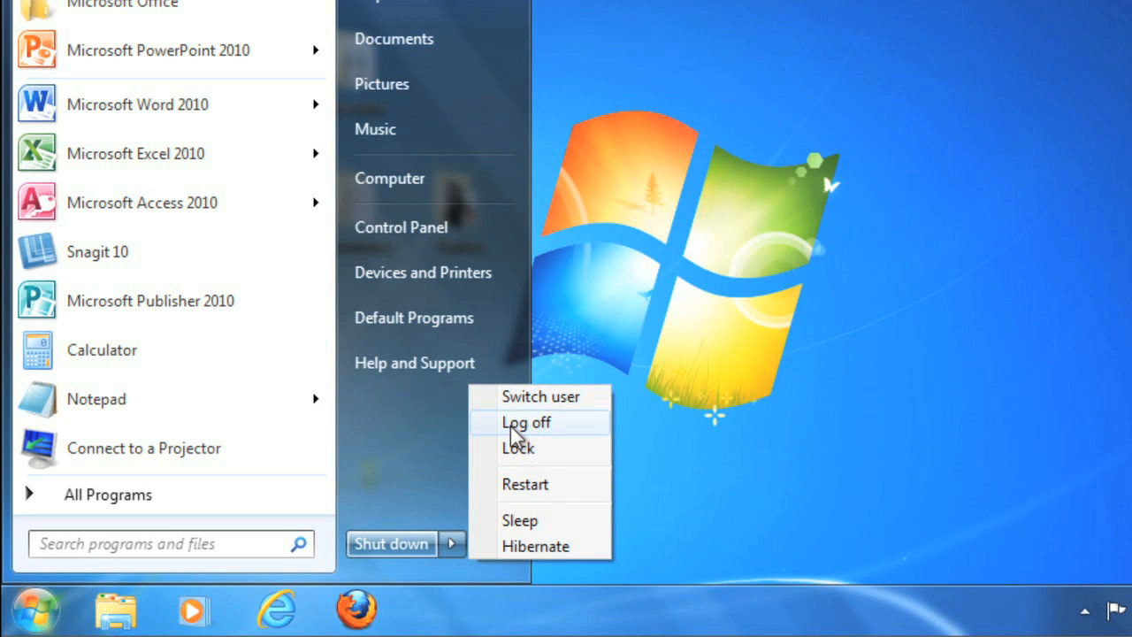
{"action": "mouse_move", "coordinate": [520, 520]}
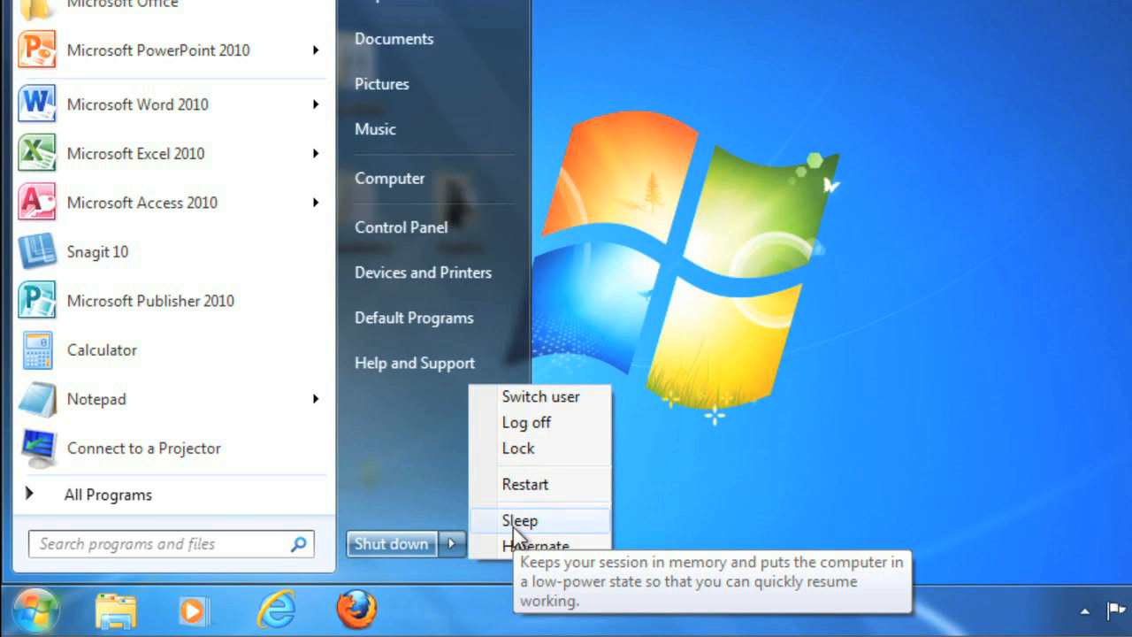
{"action": "mouse_move", "coordinate": [646, 516]}
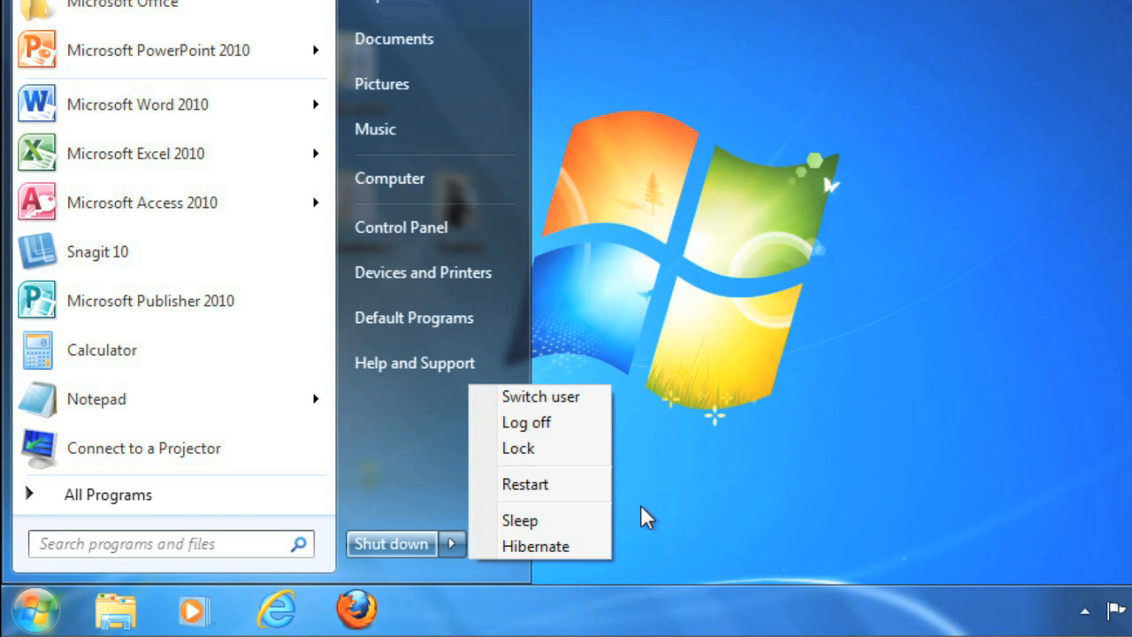